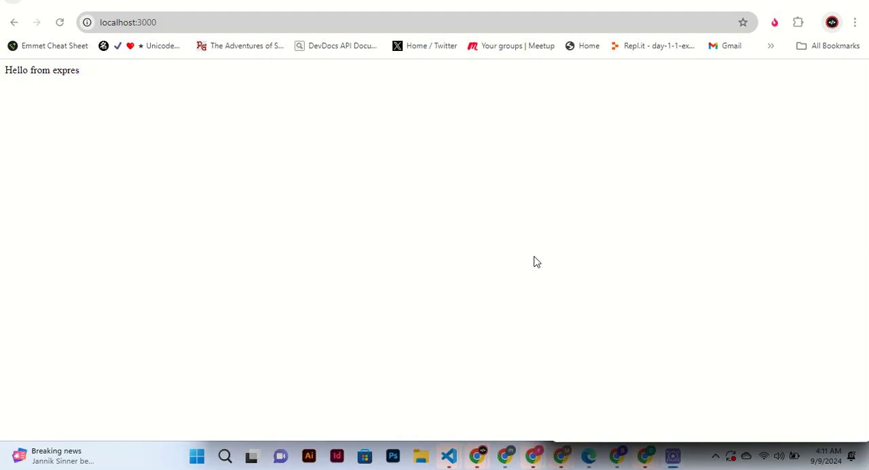
mouse_move(659, 456)
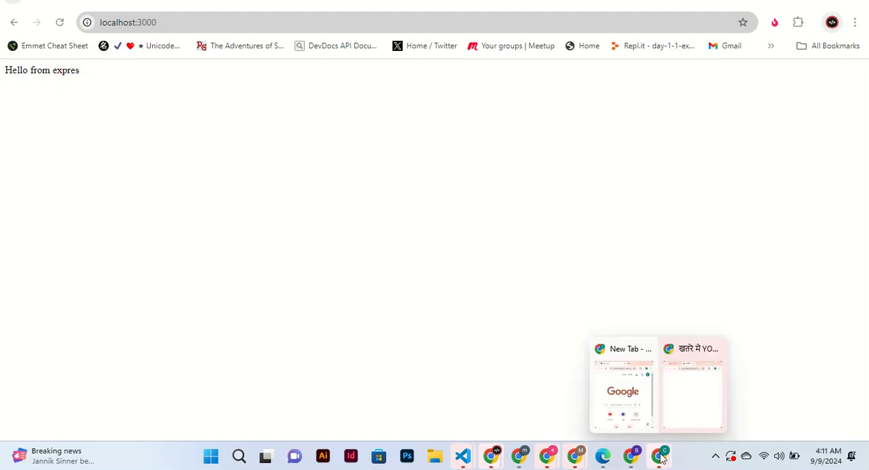
mouse_move(462, 457)
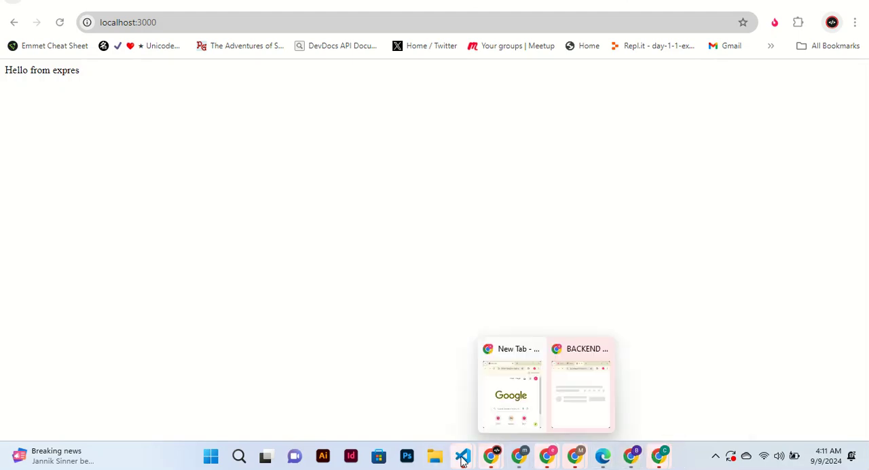
Bring VS Code forward and review index.js before stopping the running Node server
left_click(462, 457)
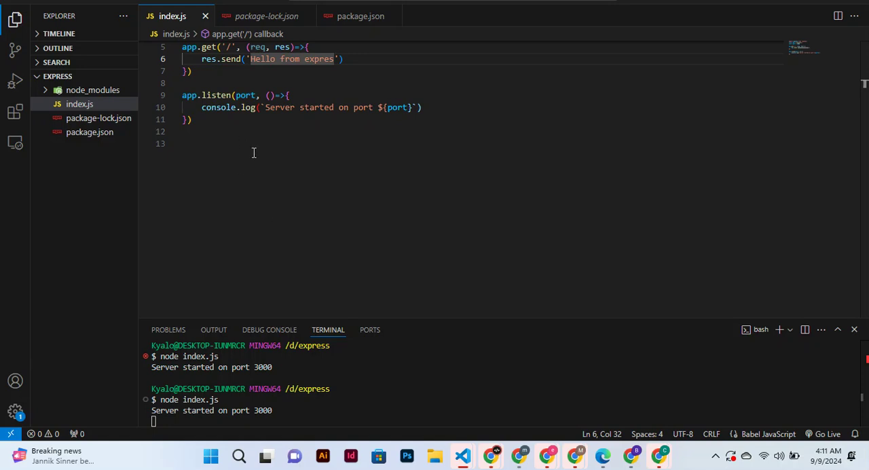
mouse_move(260, 151)
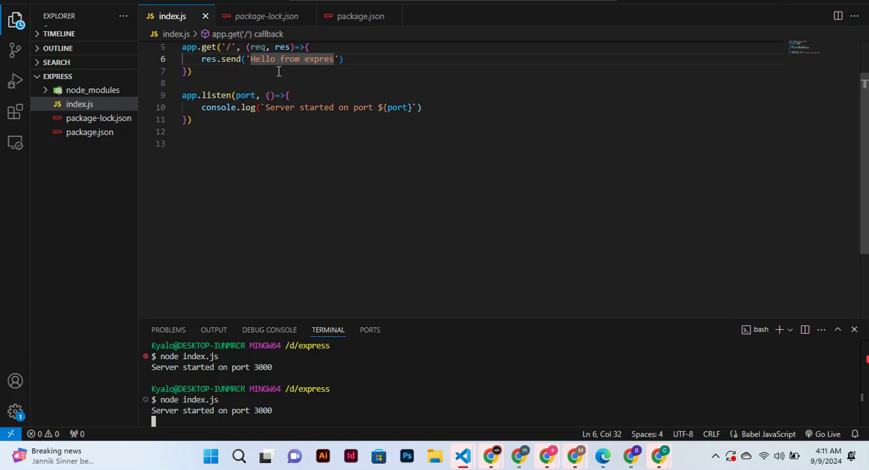
scroll("up", 3)
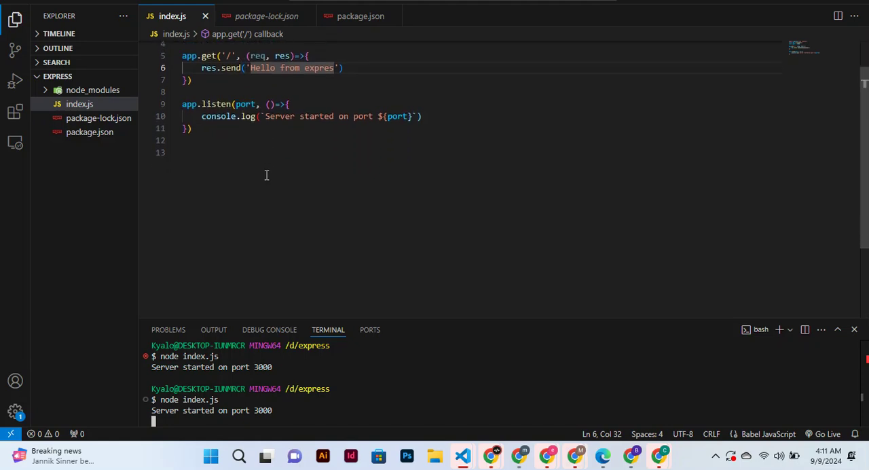
scroll("up", 3)
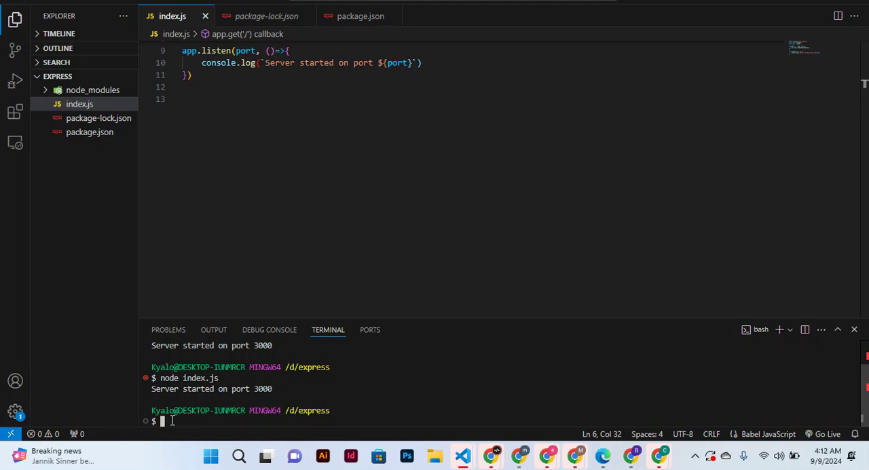
Enter 'npm i -g nodemon' at the terminal prompt to install nodemon globally
type("p")
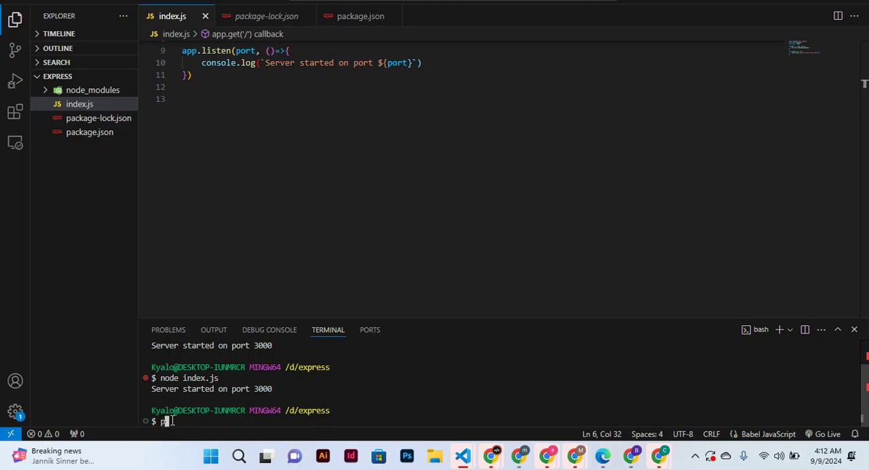
type("npm")
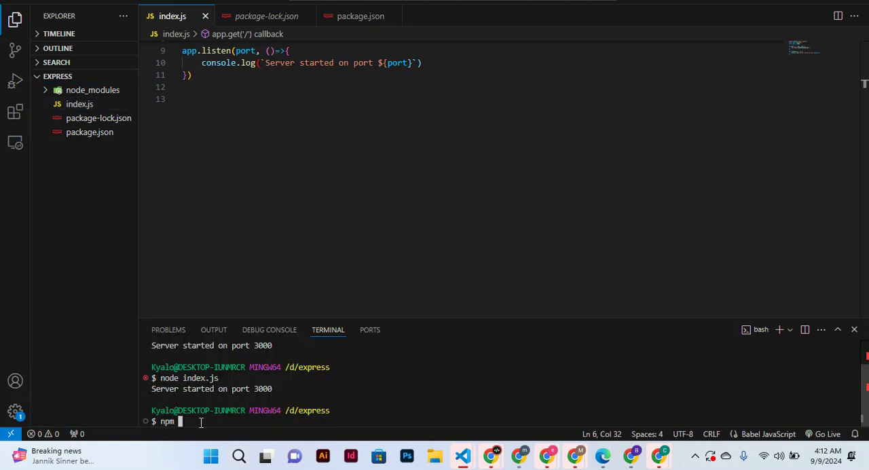
type("i")
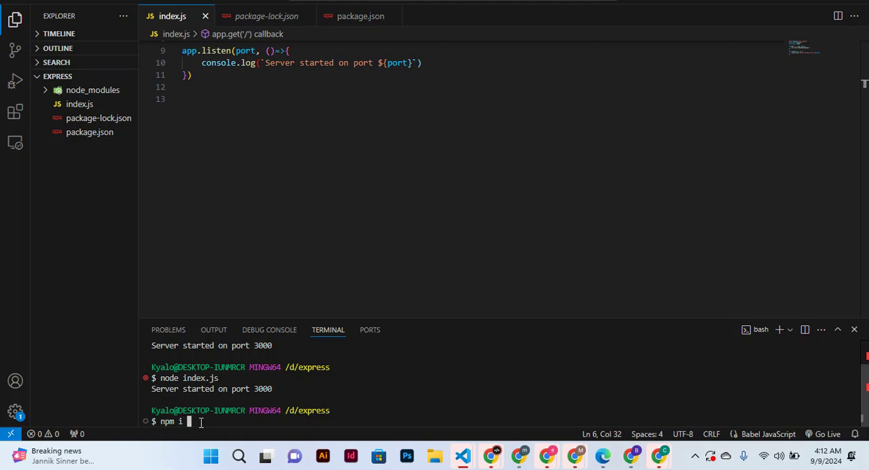
type("-")
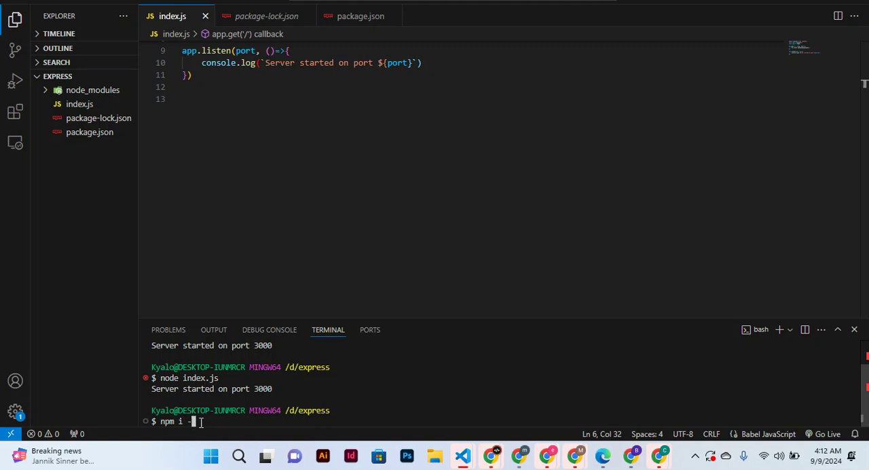
type("g")
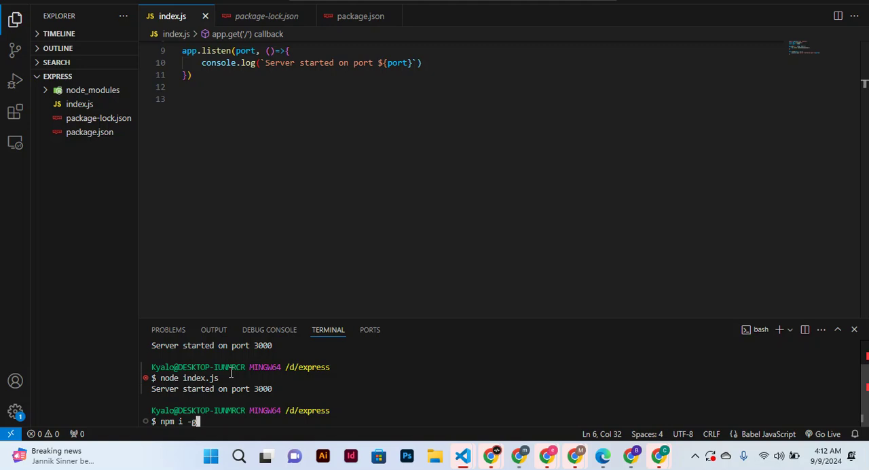
mouse_move(265, 206)
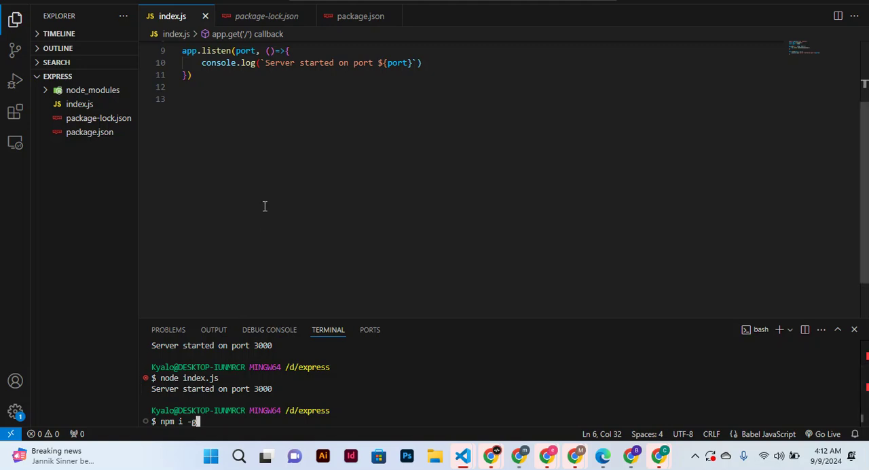
mouse_move(236, 306)
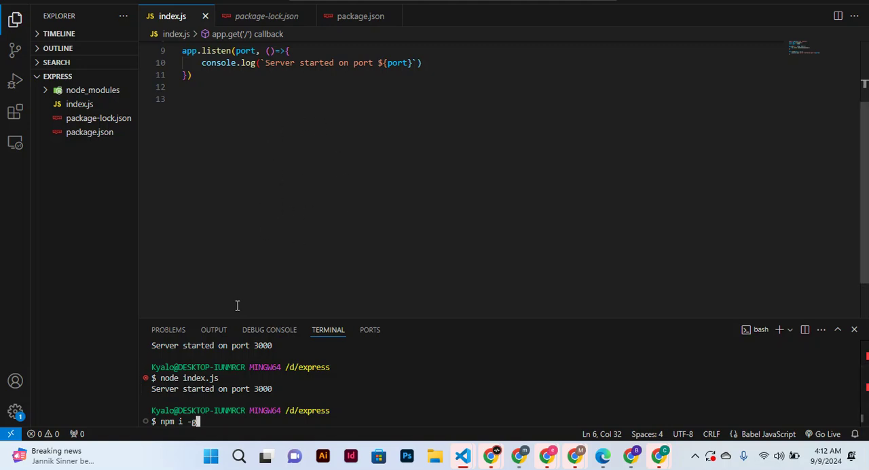
mouse_move(241, 421)
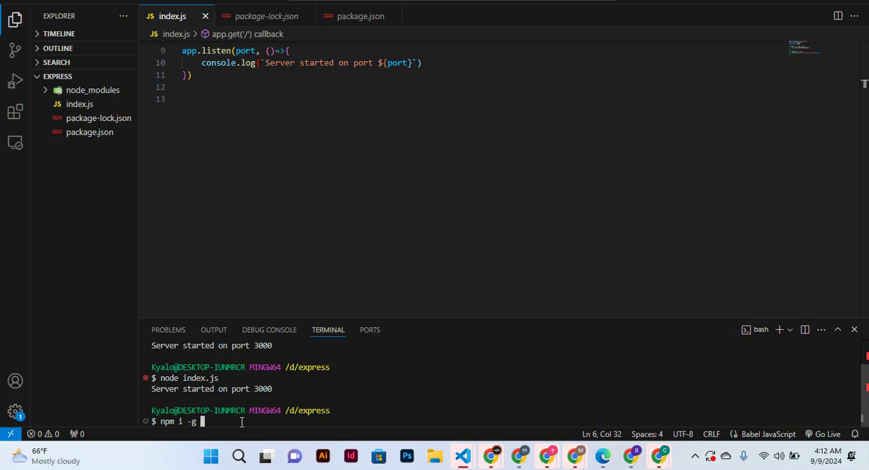
type("no")
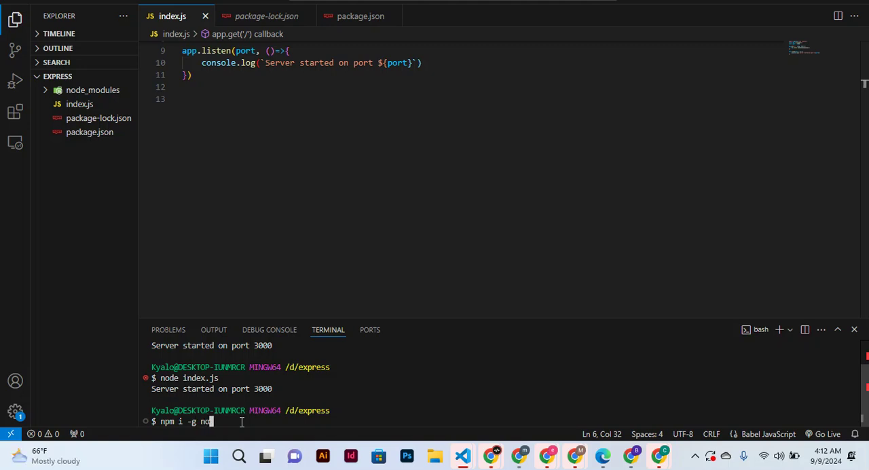
type("e")
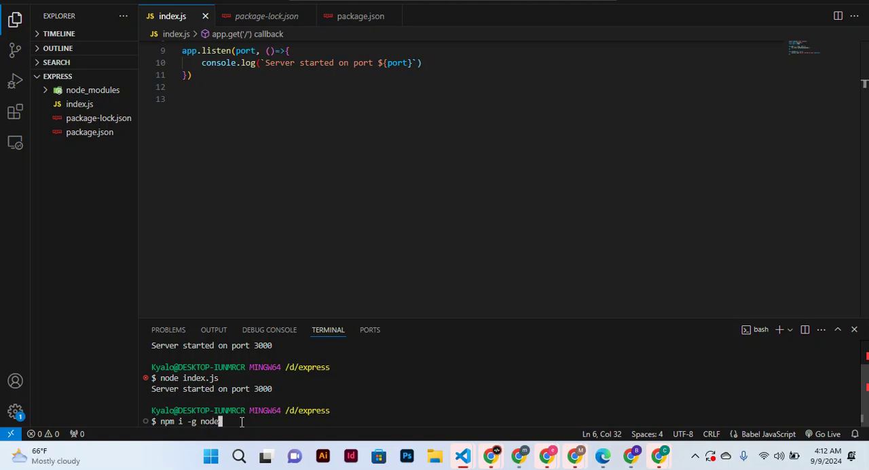